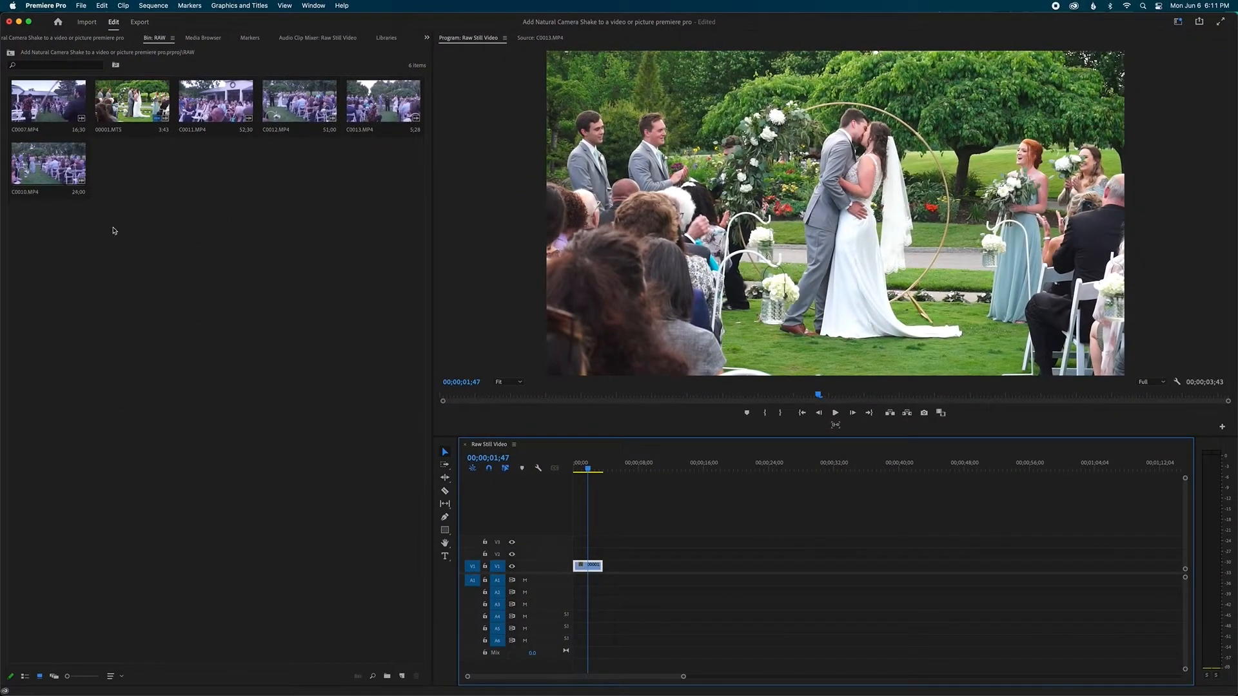
Preview the C0011.MP4 and C0012.MP4 ceremony clips from the RAW bin.
{"action": "left_click", "coordinate": [215, 100]}
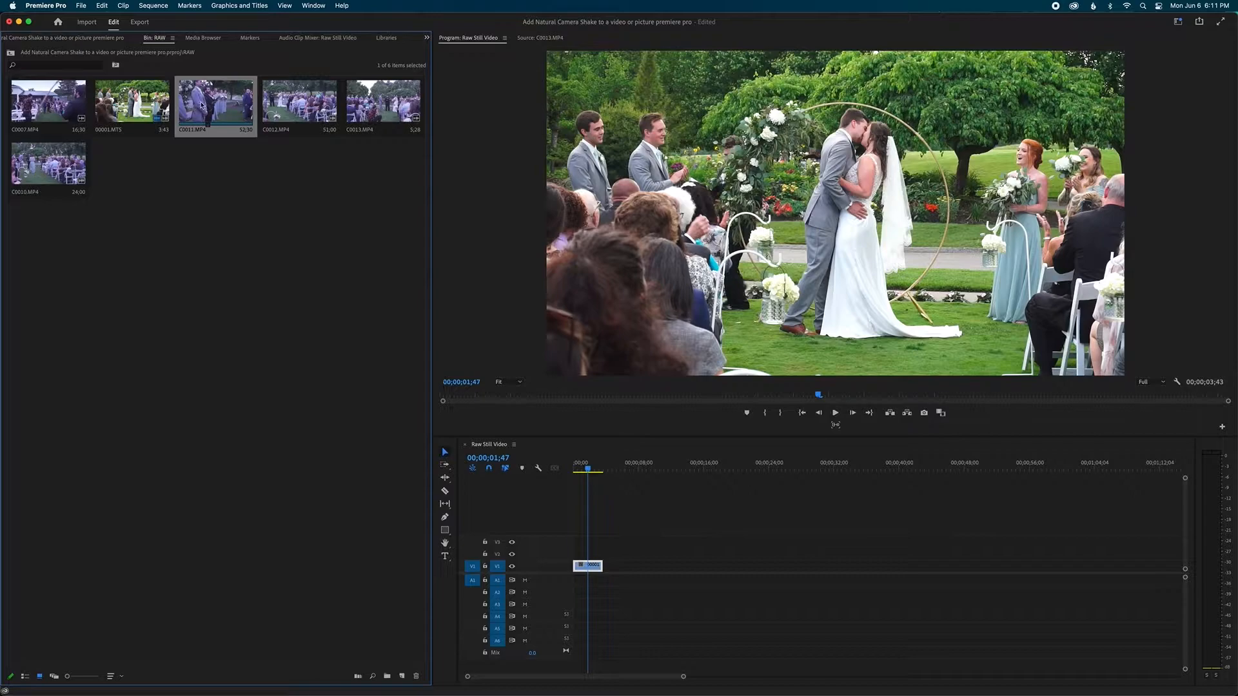
{"action": "double_click", "coordinate": [215, 98]}
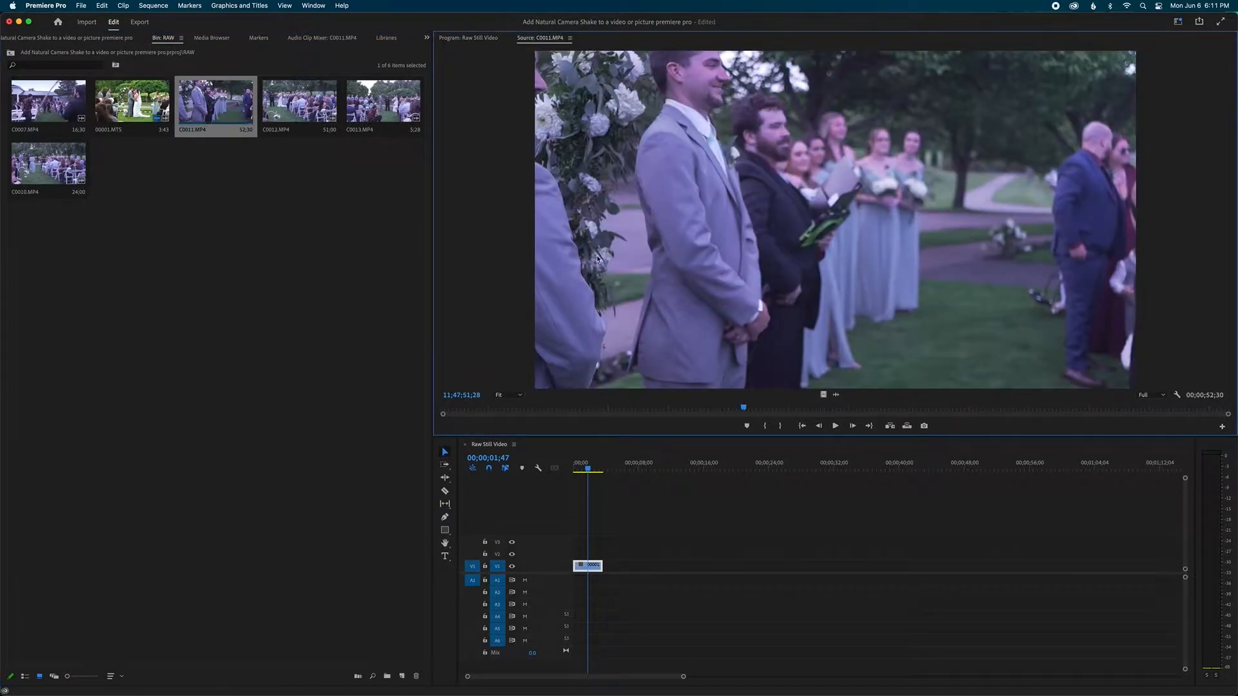
{"action": "left_click", "coordinate": [299, 103]}
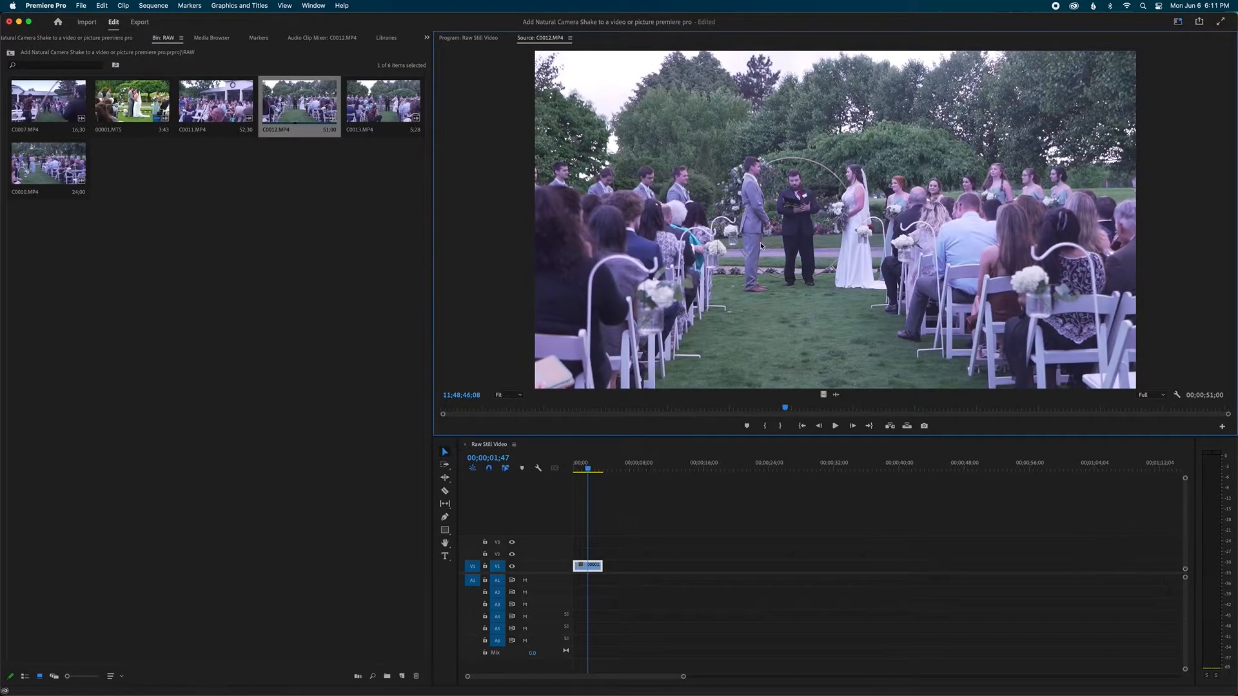
{"action": "mouse_move", "coordinate": [653, 221]}
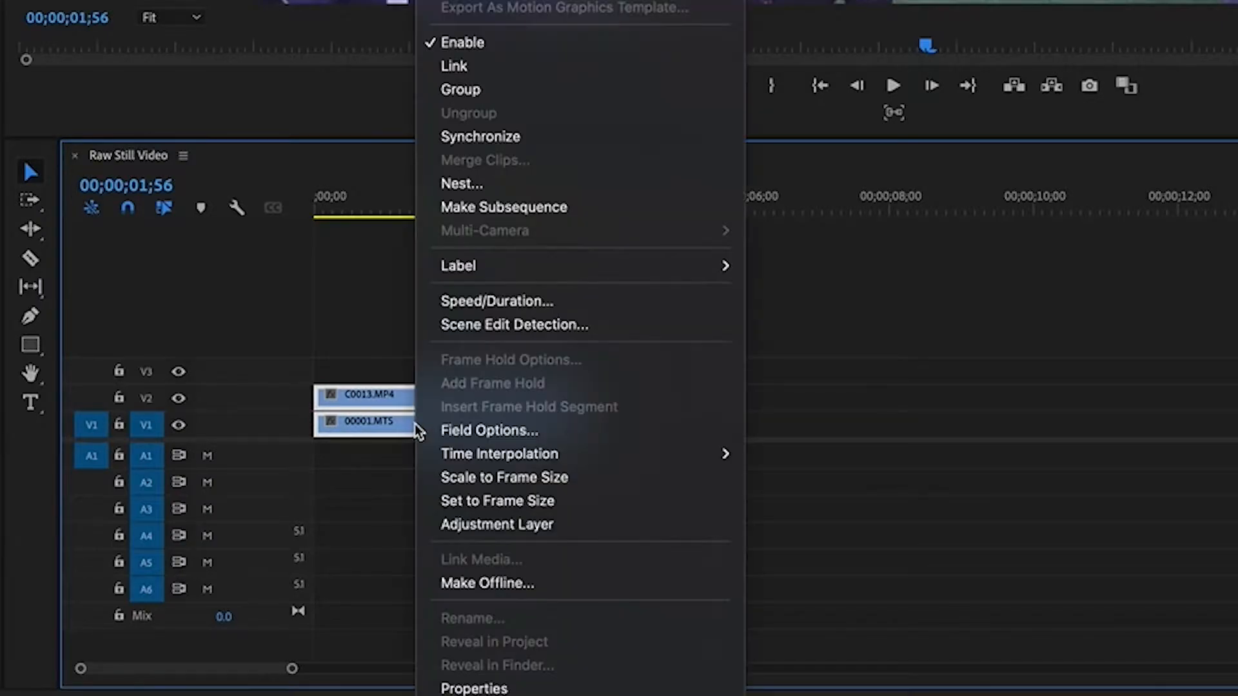
Nest the stacked C0013.MP4 and 00001.MTS clips and begin naming the nest.
{"action": "left_click", "coordinate": [462, 183]}
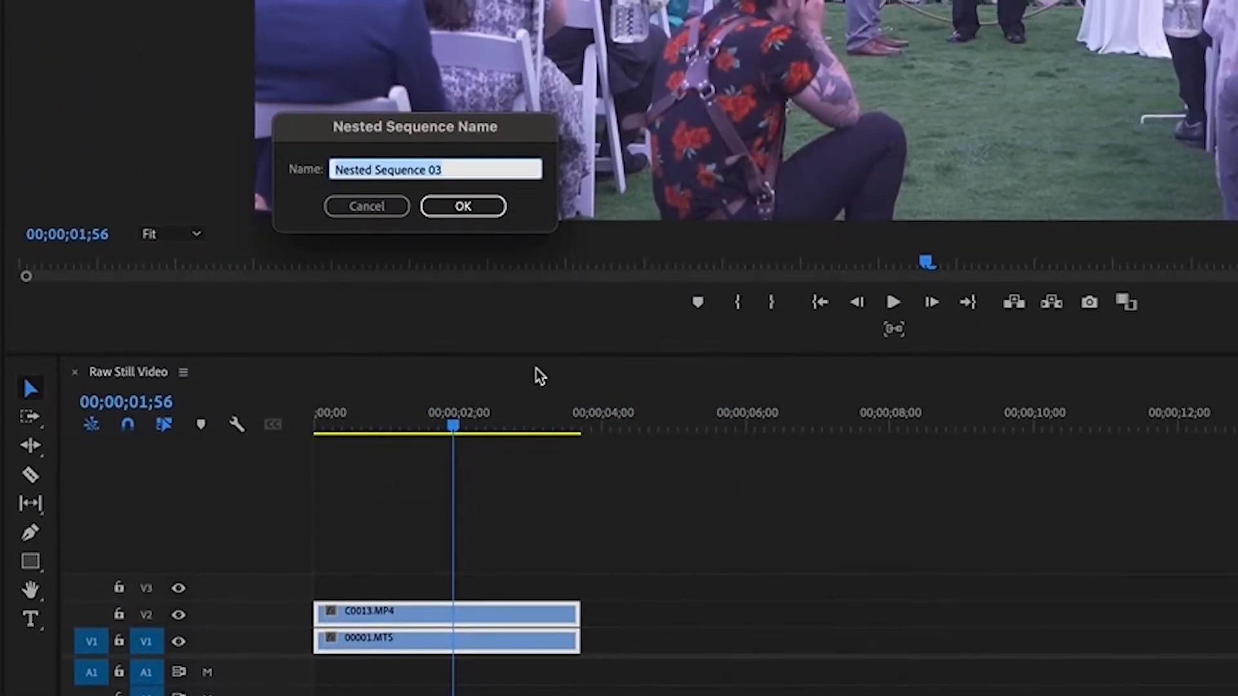
{"action": "type", "text": "c"}
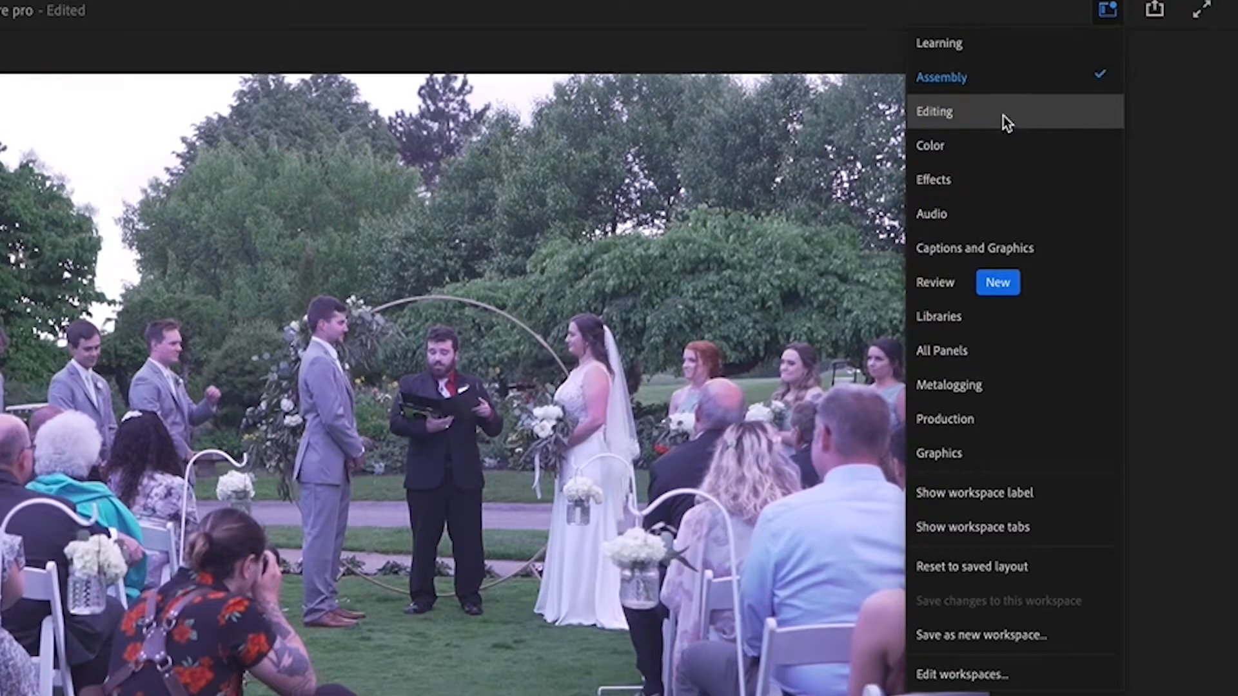
Switch to the Editing workspace and show the Effects panel via the Window menu.
{"action": "left_click", "coordinate": [934, 111]}
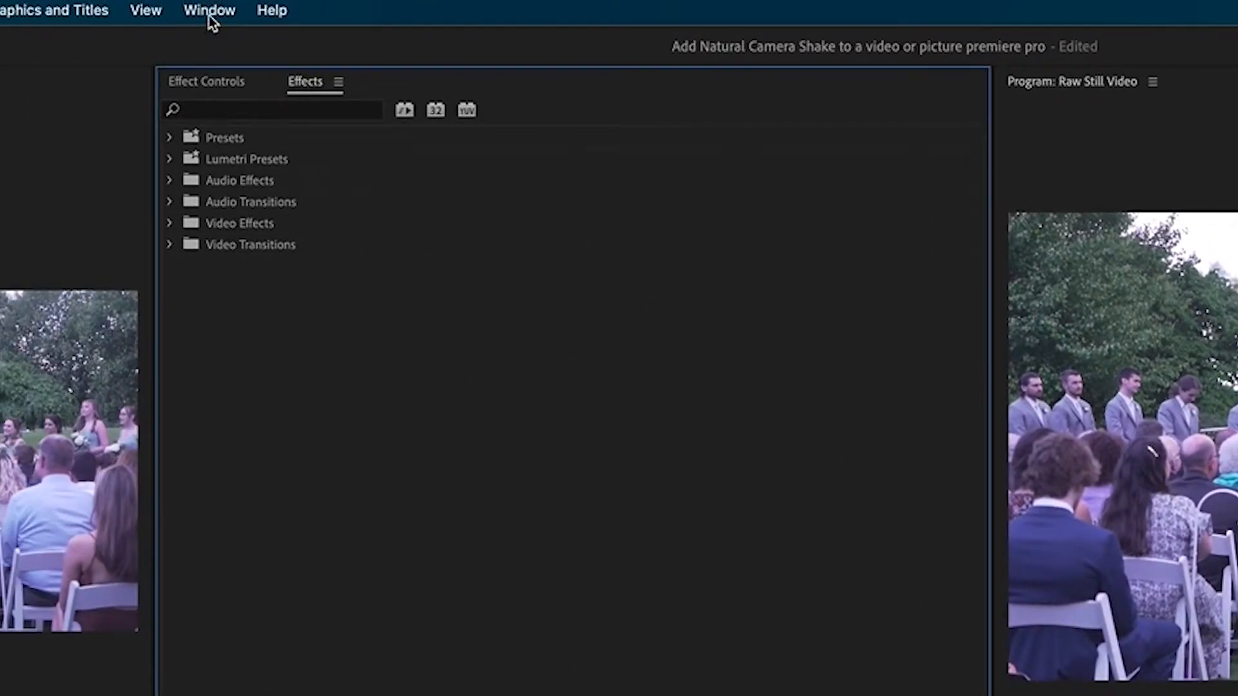
{"action": "left_click", "coordinate": [209, 10]}
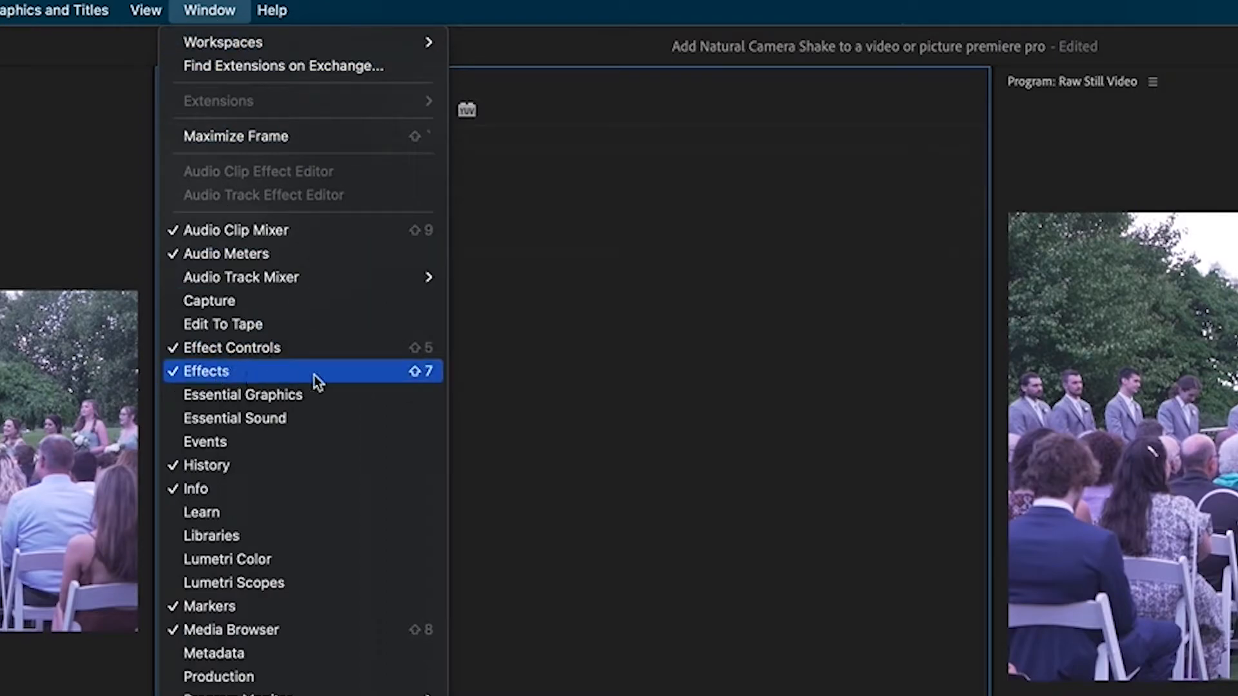
{"action": "left_click", "coordinate": [205, 372]}
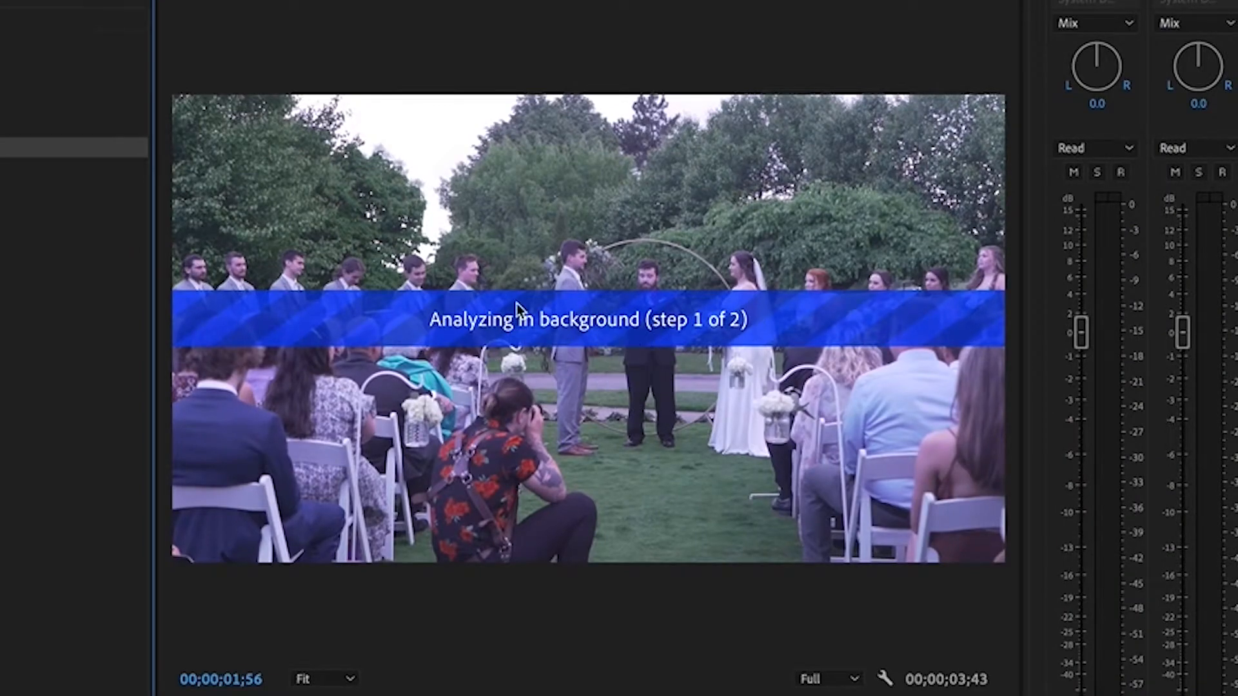
{"action": "mouse_move", "coordinate": [677, 356]}
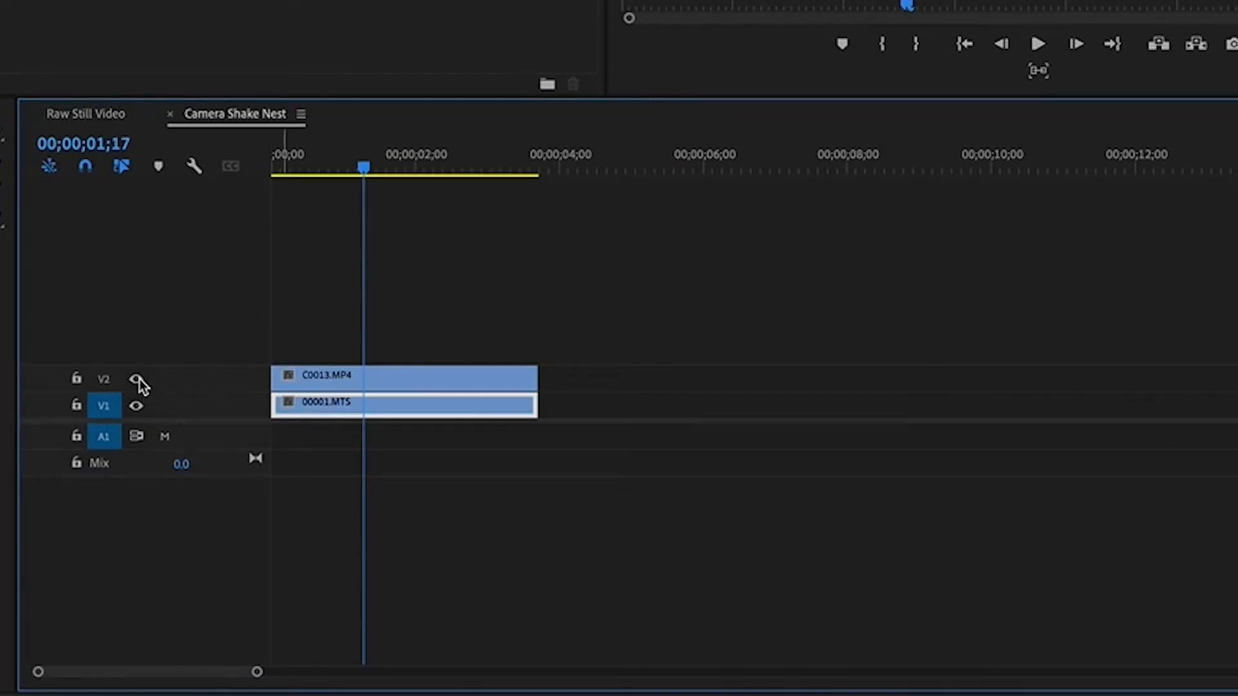
{"action": "mouse_move", "coordinate": [136, 379]}
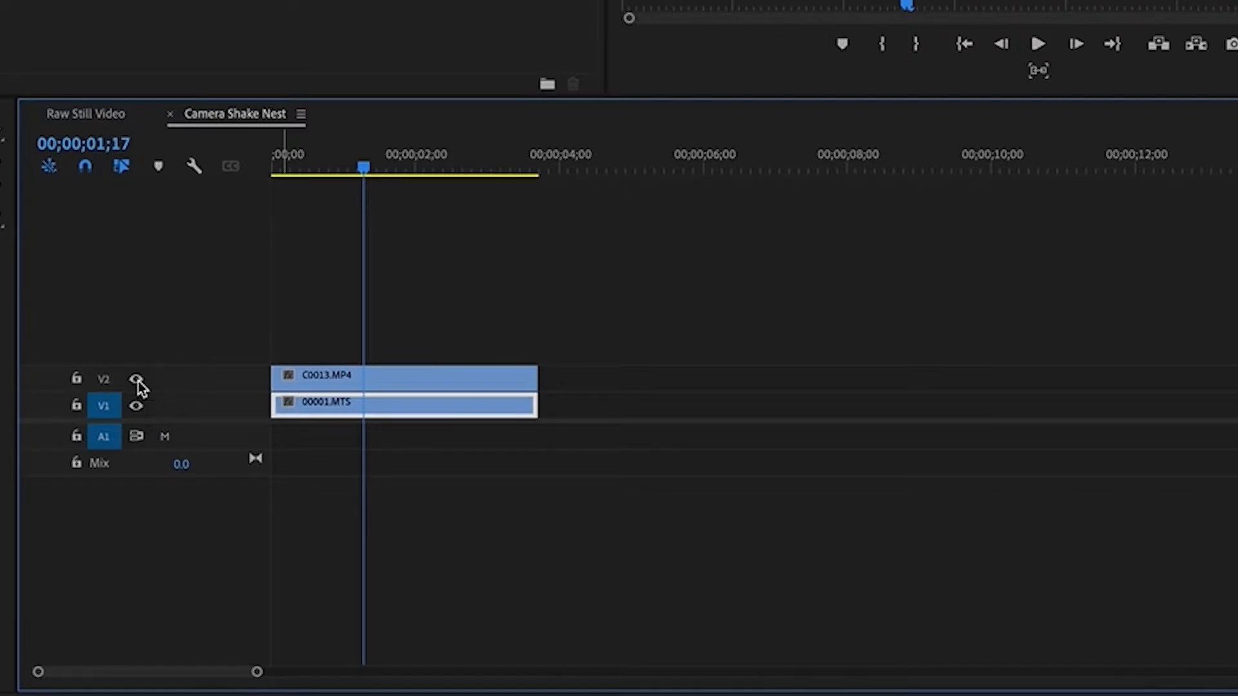
Hide the V2 C0013.MP4 layer in Camera Shake Nest and close its timeline.
{"action": "left_click", "coordinate": [135, 379]}
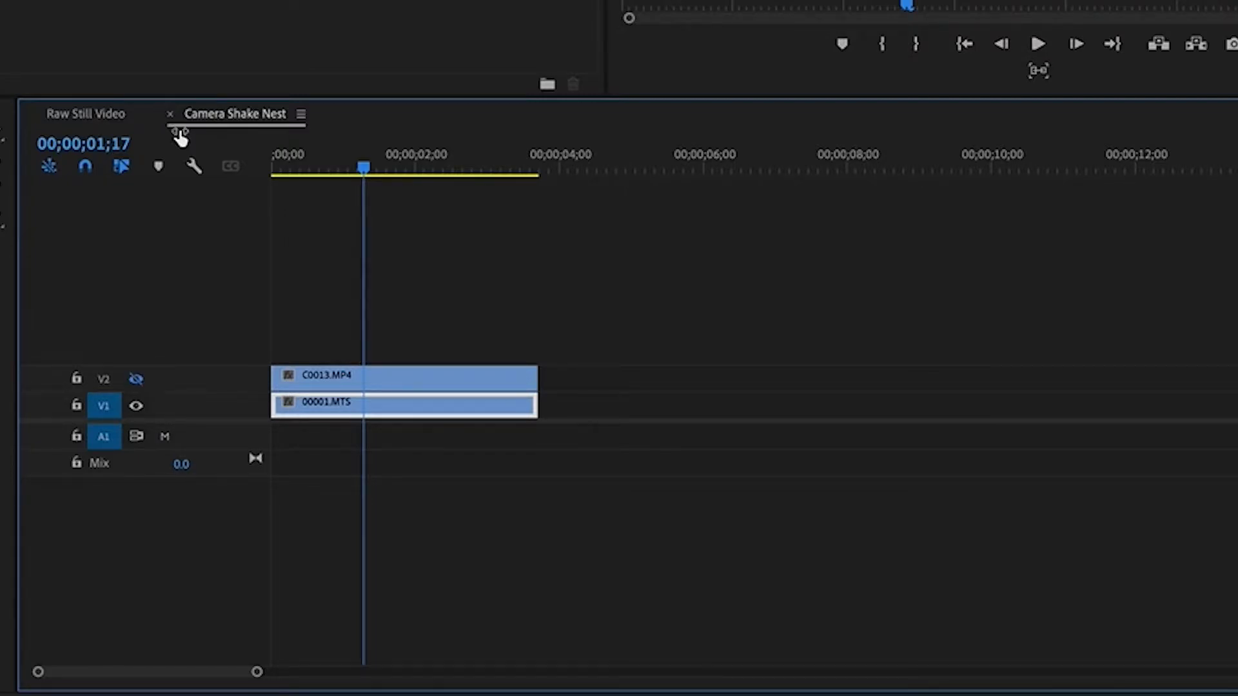
{"action": "mouse_move", "coordinate": [170, 122]}
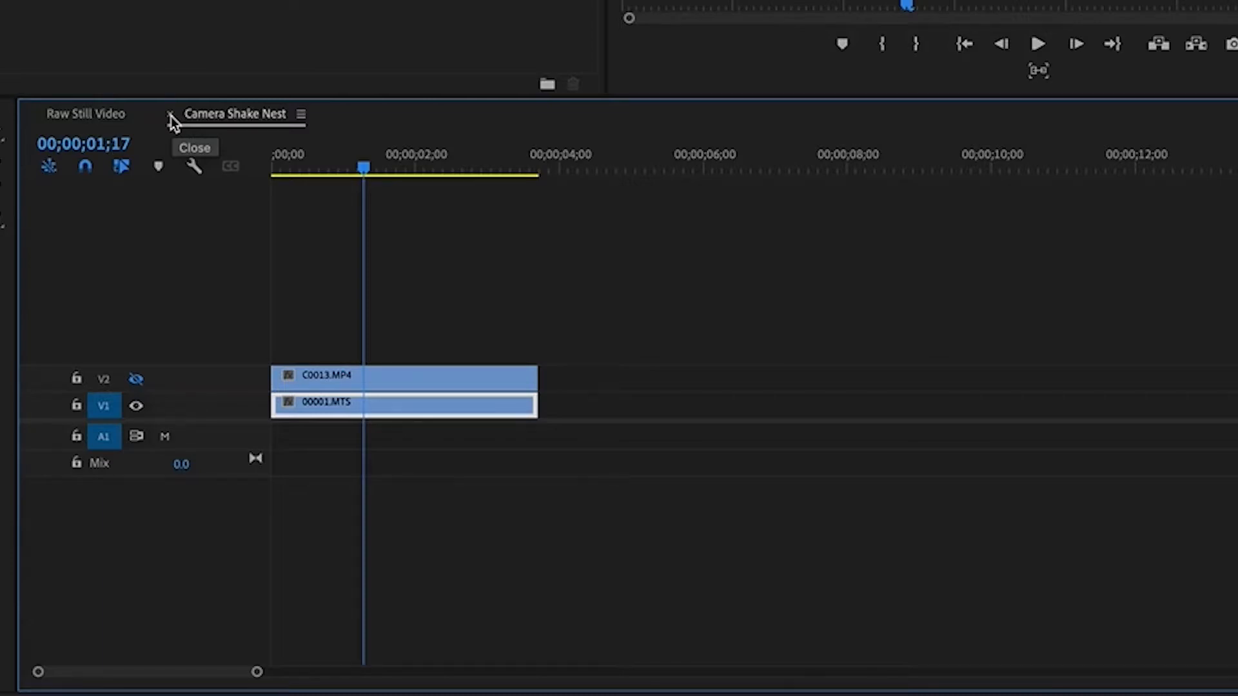
{"action": "left_click", "coordinate": [172, 115]}
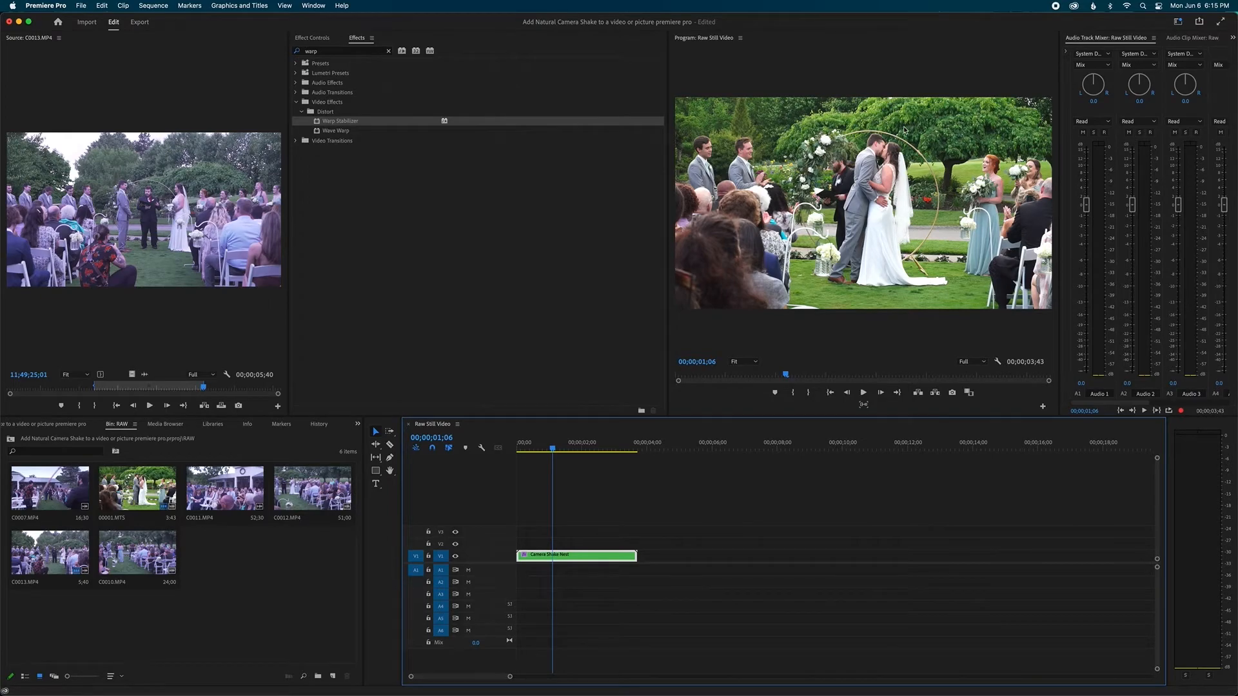
{"action": "mouse_move", "coordinate": [345, 127]}
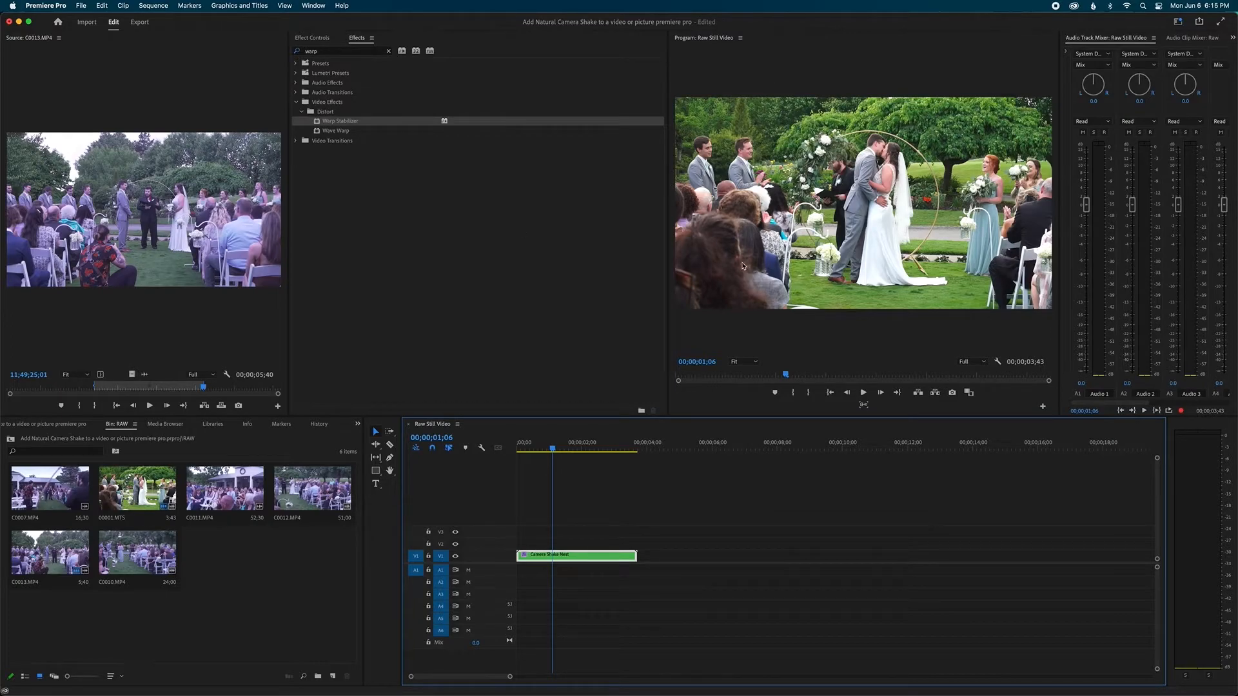
{"action": "mouse_move", "coordinate": [1011, 74]}
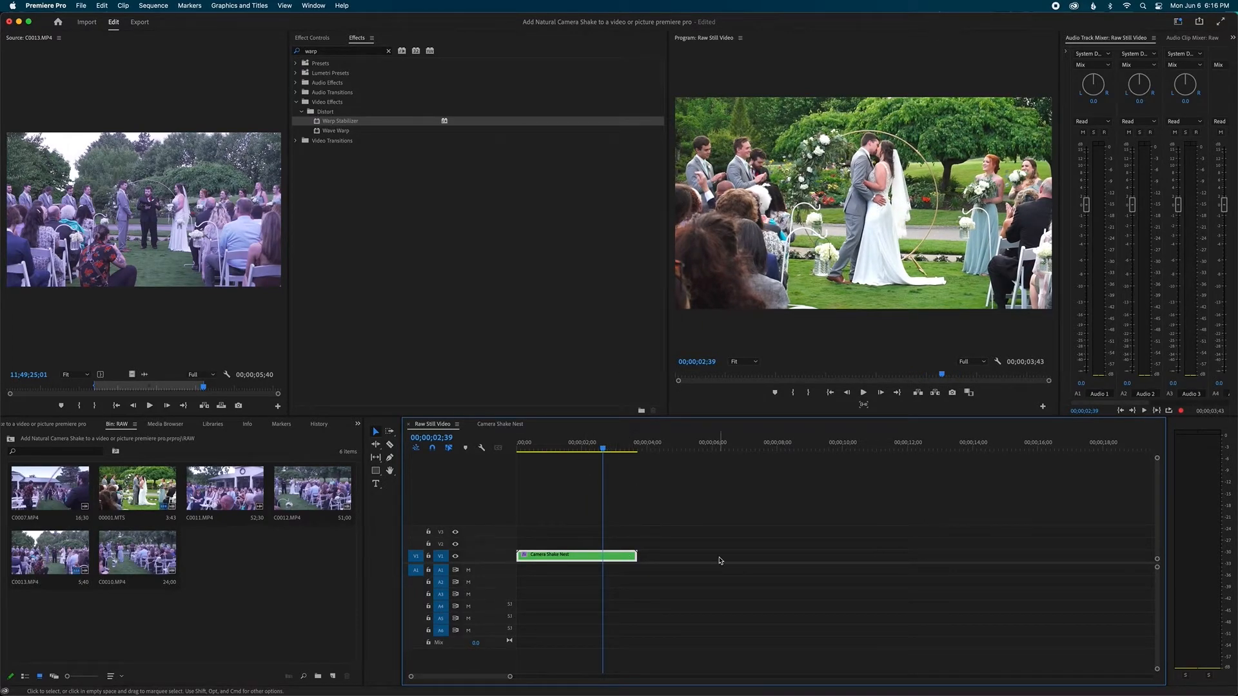
{"action": "mouse_move", "coordinate": [641, 546]}
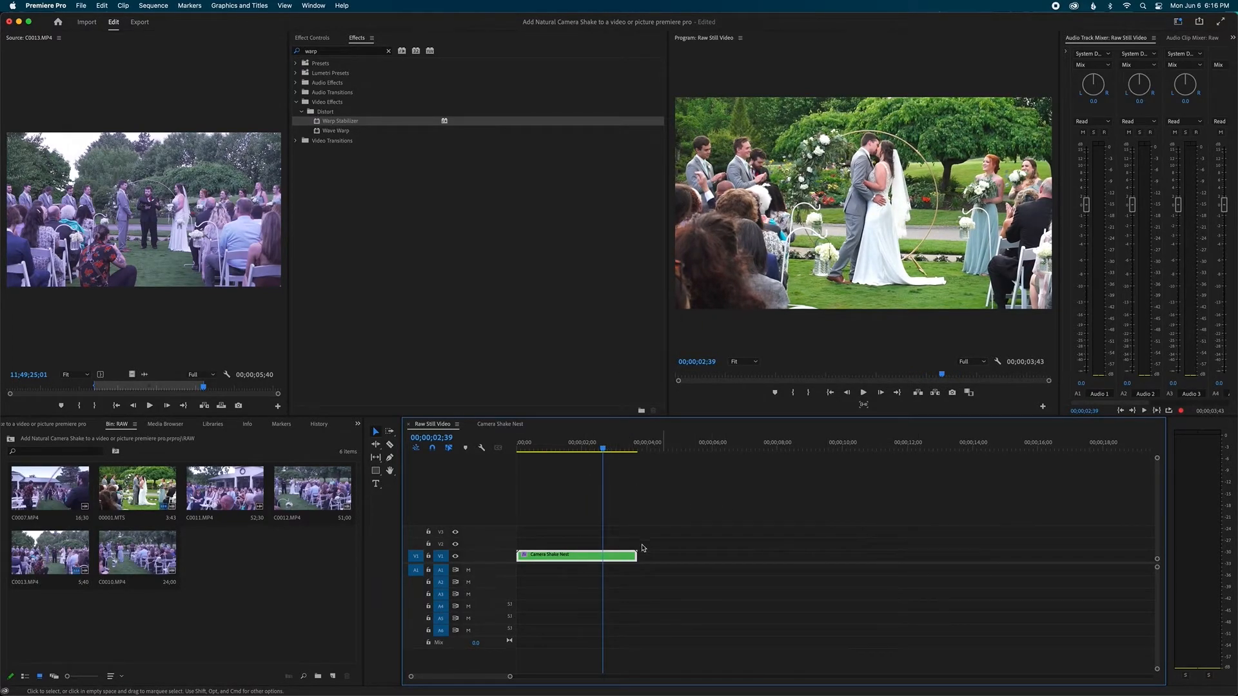
Bring the handheld C0013.MP4 back into the Source Monitor for comparison.
{"action": "double_click", "coordinate": [577, 554]}
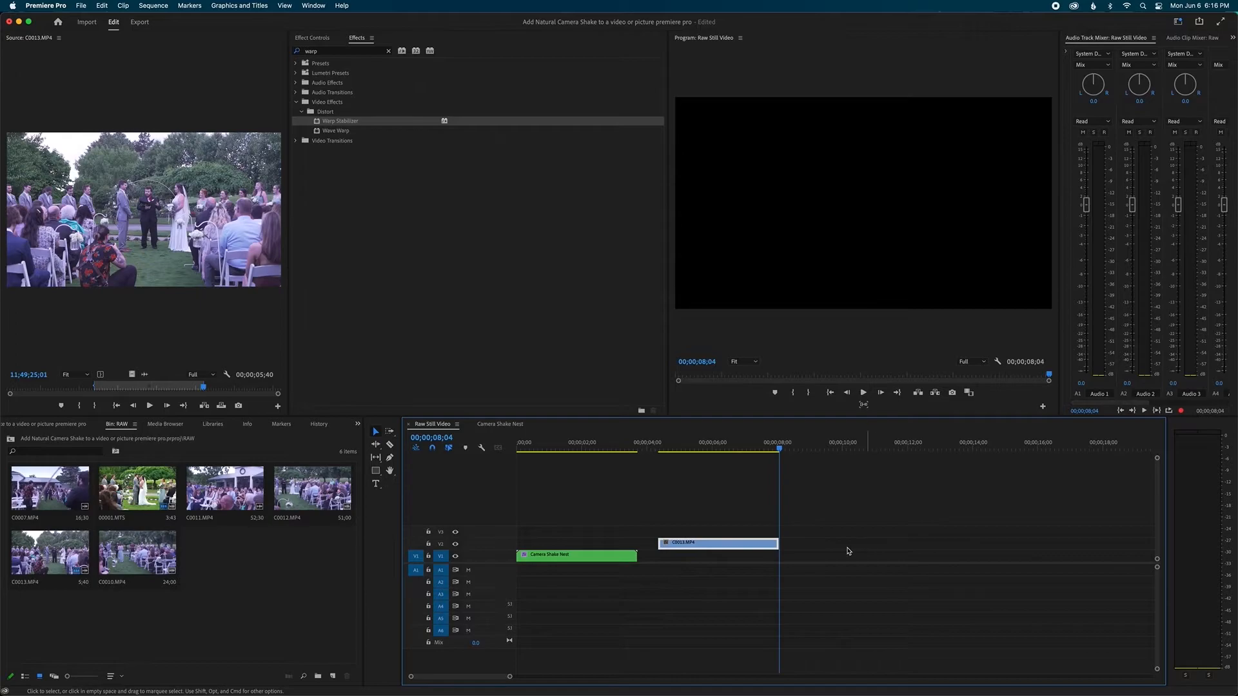
{"action": "left_click", "coordinate": [706, 442]}
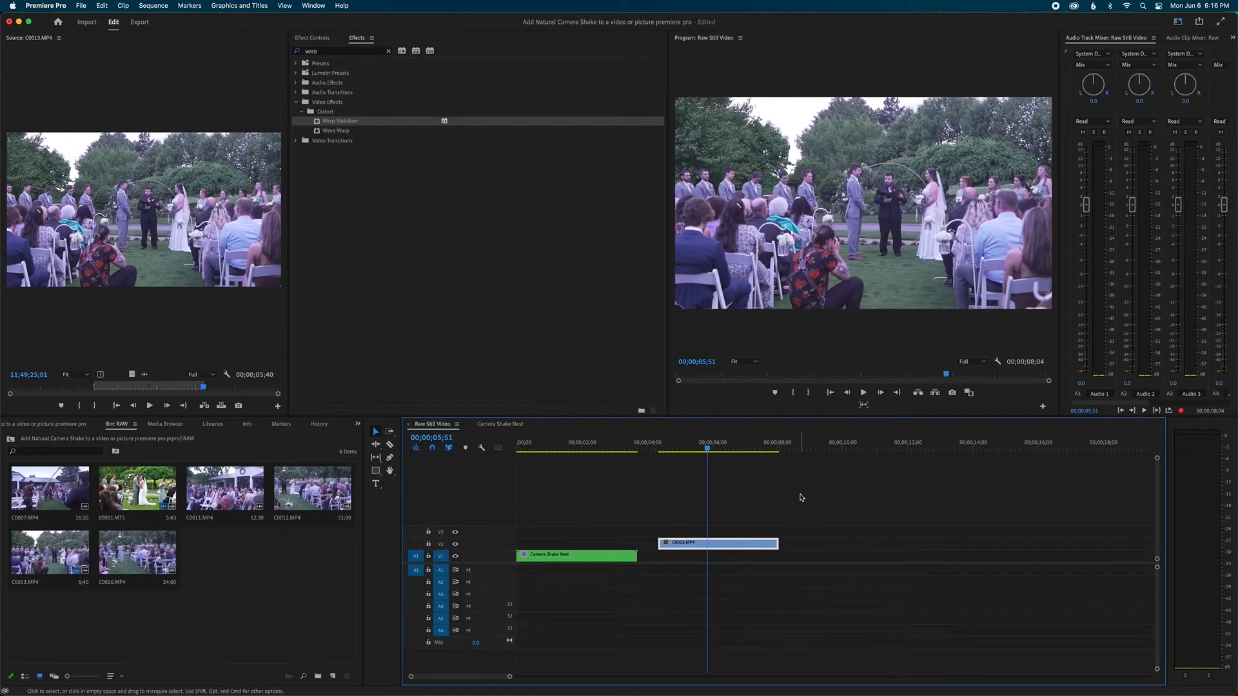
{"action": "mouse_move", "coordinate": [858, 505]}
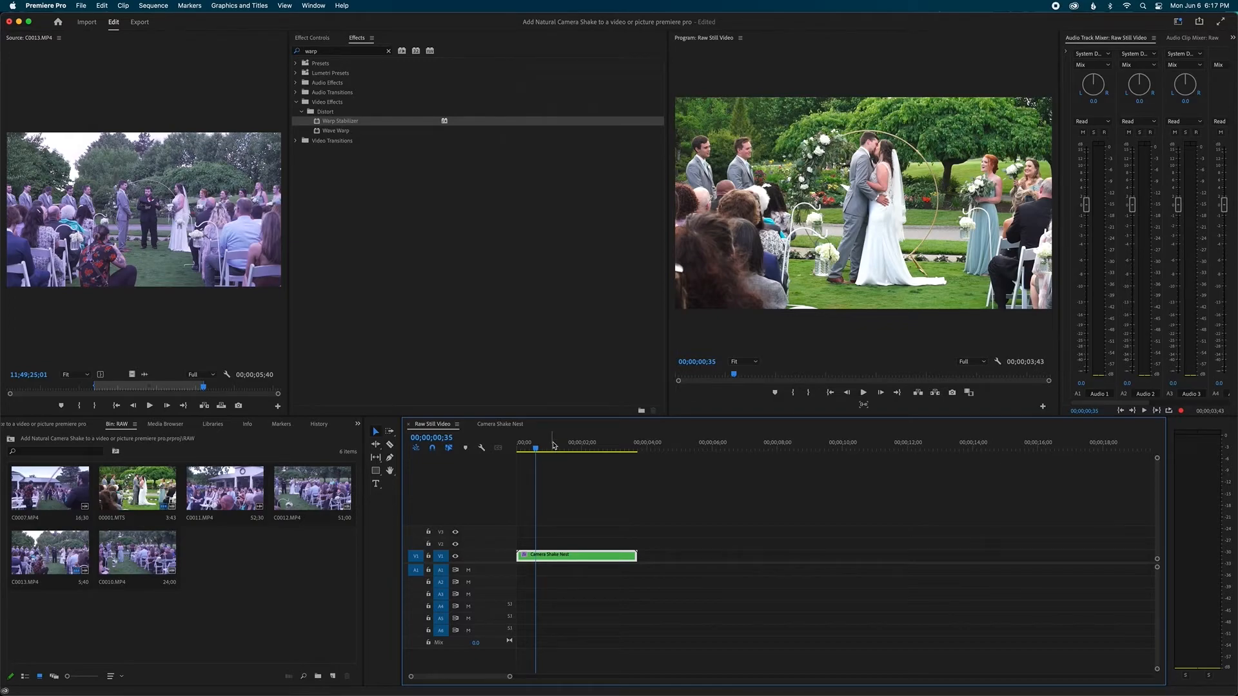
{"action": "mouse_move", "coordinate": [553, 444]}
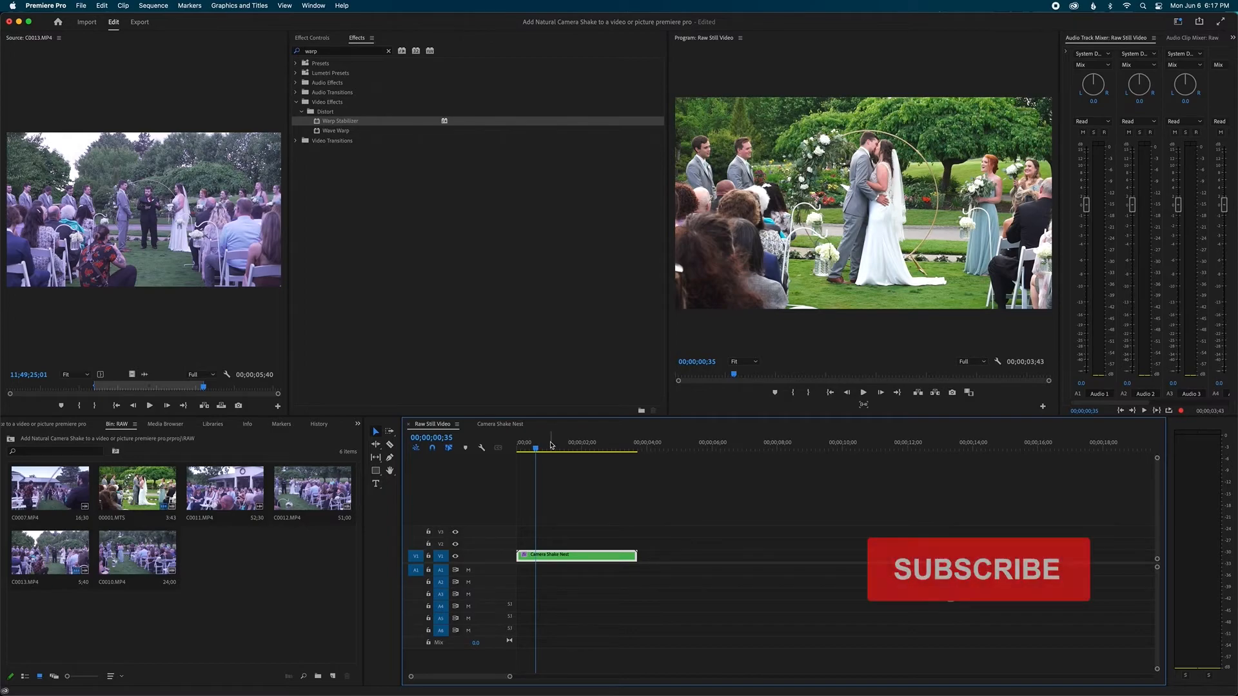
Remove the C0013.MP4 comparison clip from V2 of Raw Still Video.
{"action": "left_click", "coordinate": [977, 569]}
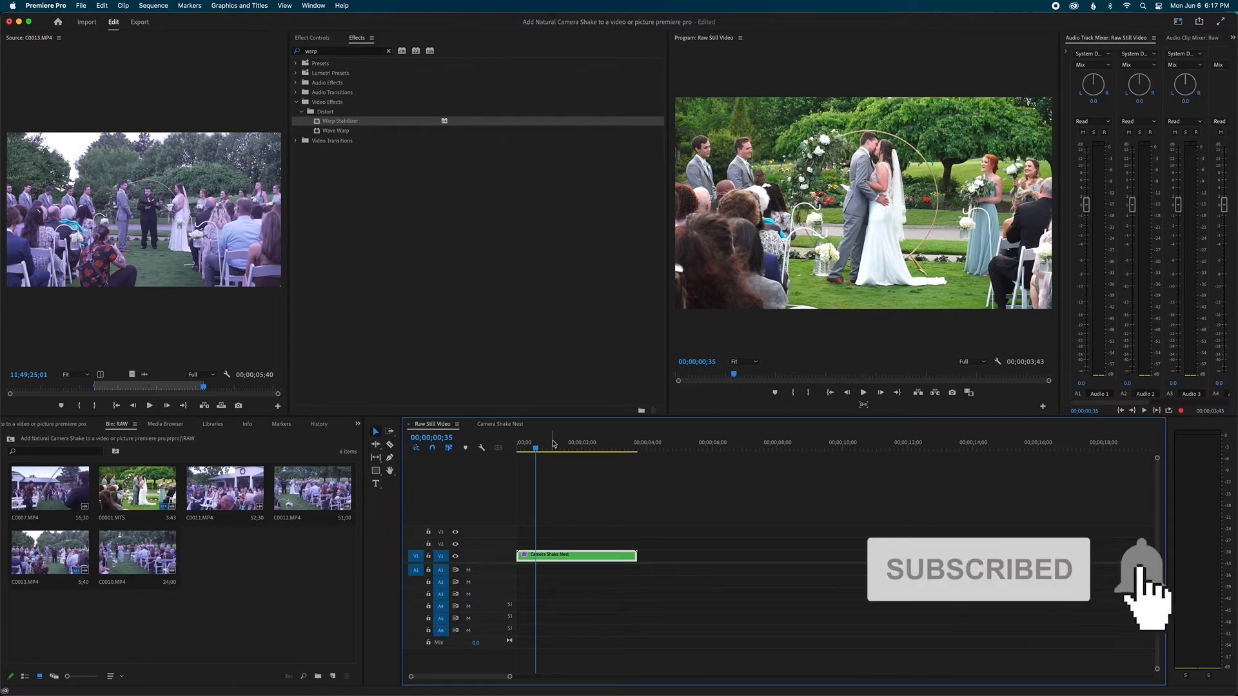